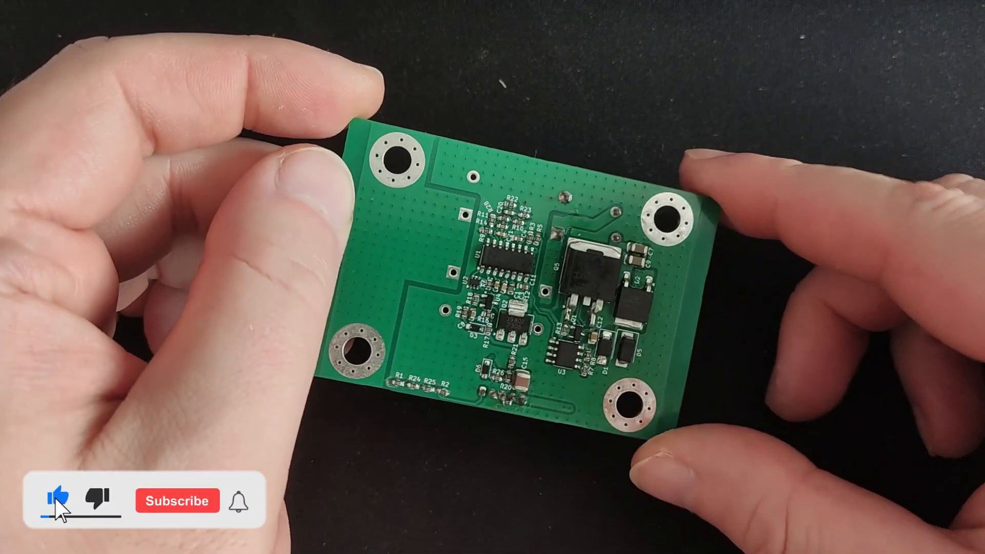
click(177, 501)
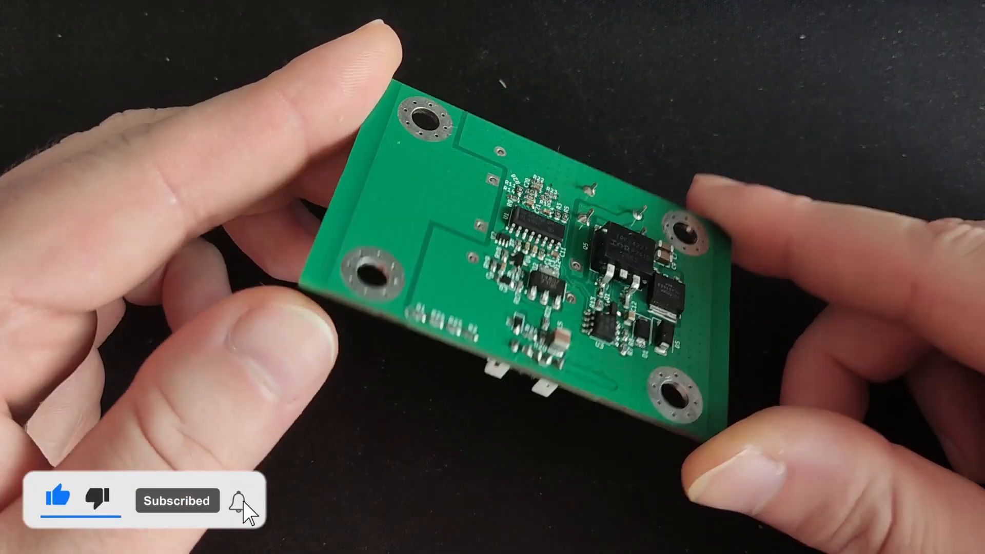